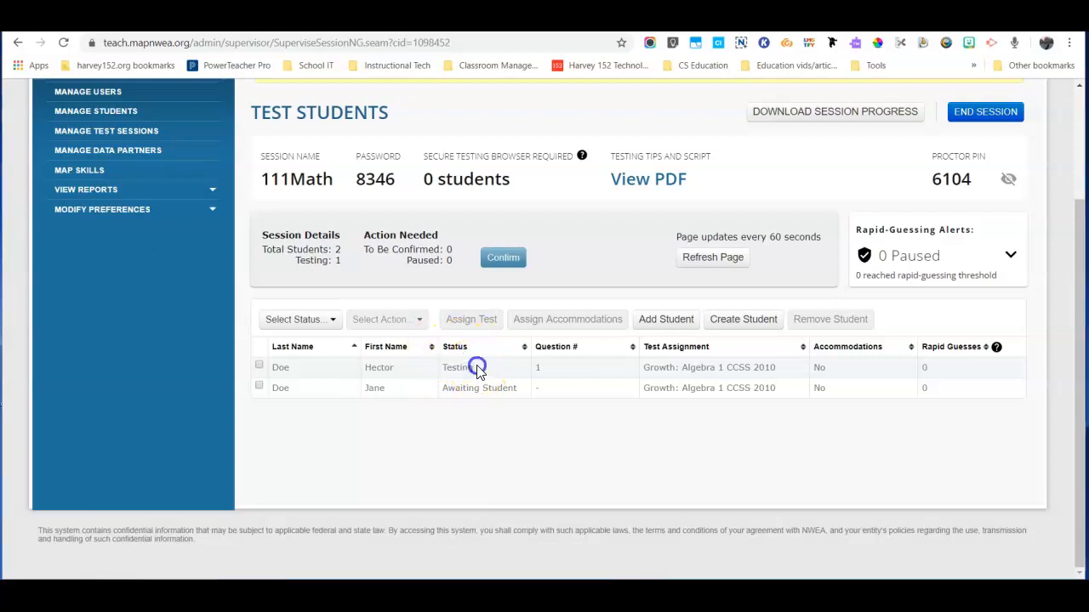
Select Hector Doe's row and suspend his test, confirming the Confirm dialog
{"action": "double_click", "coordinate": [453, 367]}
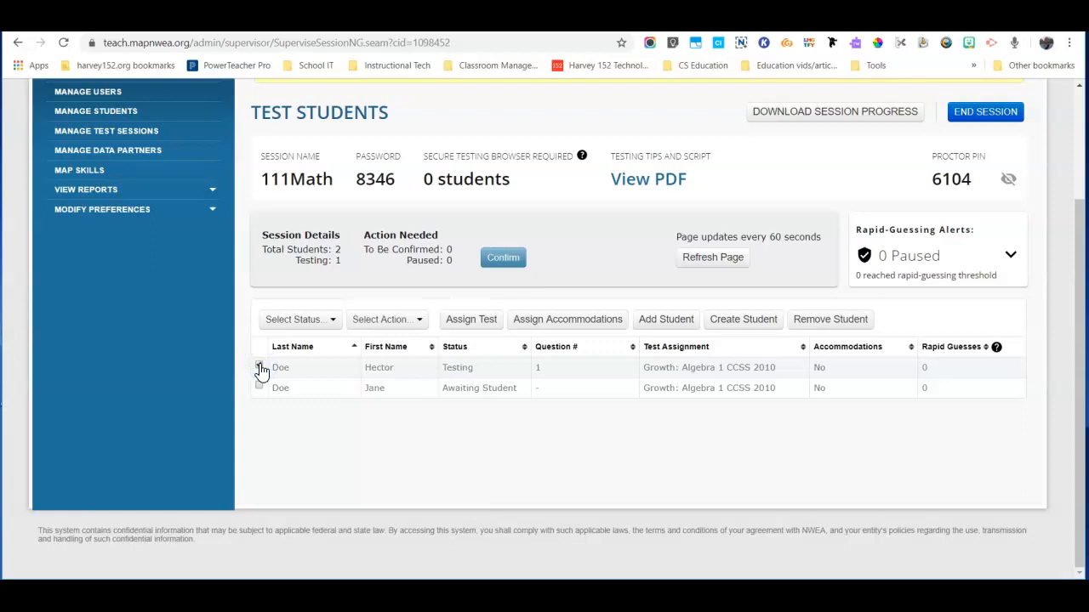
{"action": "left_click", "coordinate": [258, 368]}
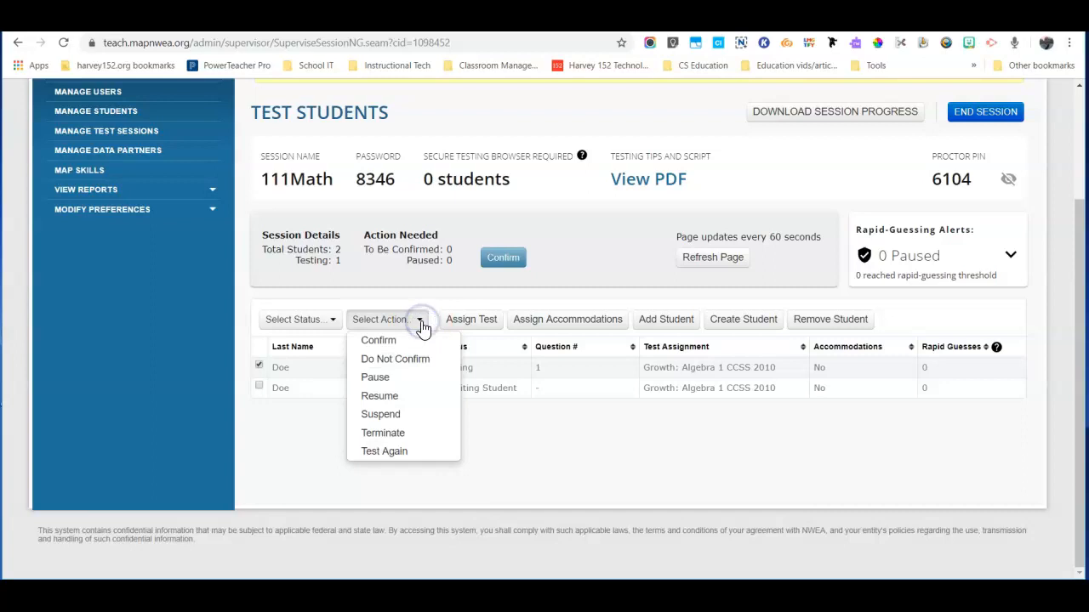
{"action": "mouse_move", "coordinate": [381, 415]}
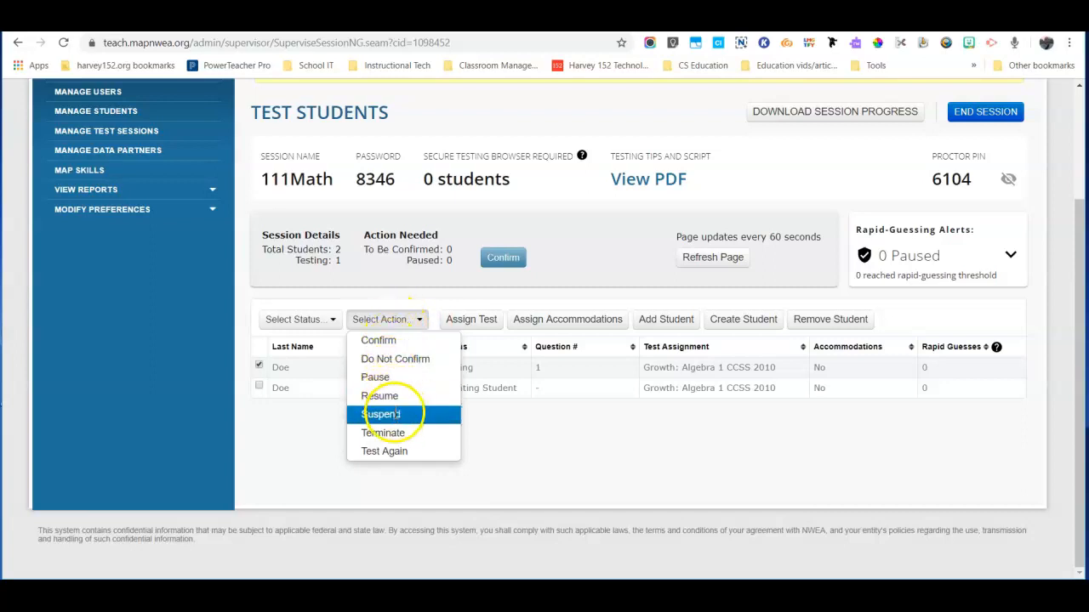
{"action": "left_click", "coordinate": [383, 414]}
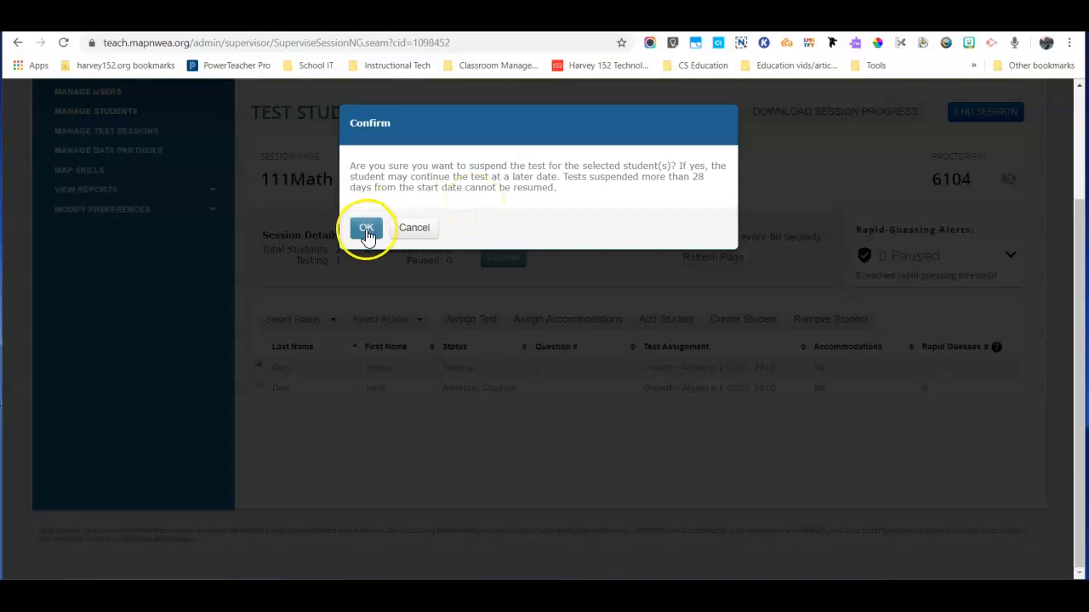
{"action": "left_click", "coordinate": [366, 228]}
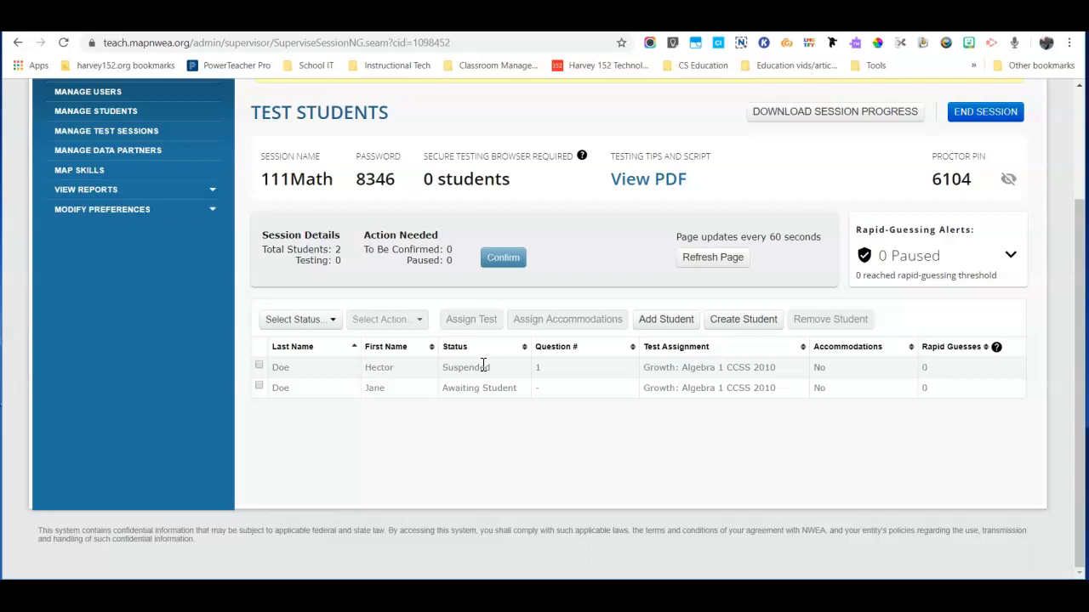
{"action": "mouse_move", "coordinate": [280, 368]}
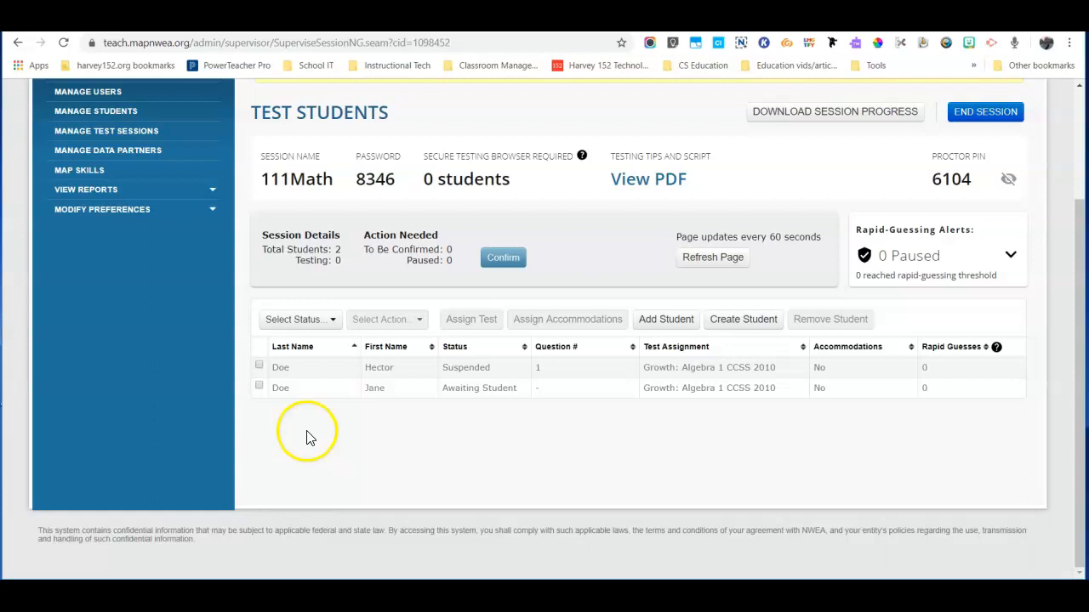
{"action": "mouse_move", "coordinate": [323, 413]}
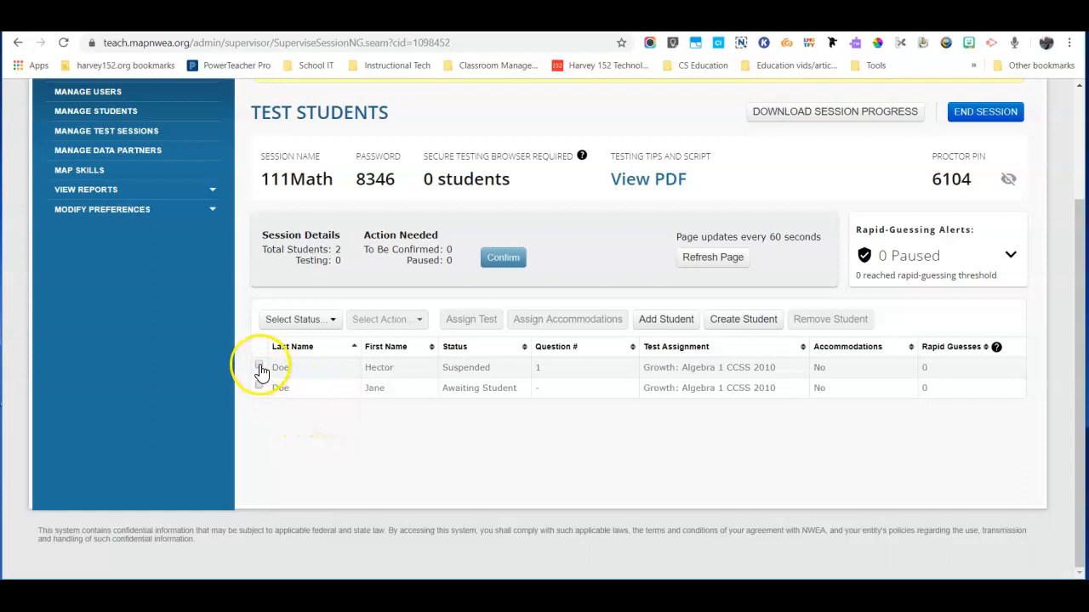
Select Hector Doe and choose Test Again, returning him to Awaiting Student
{"action": "left_click", "coordinate": [262, 371]}
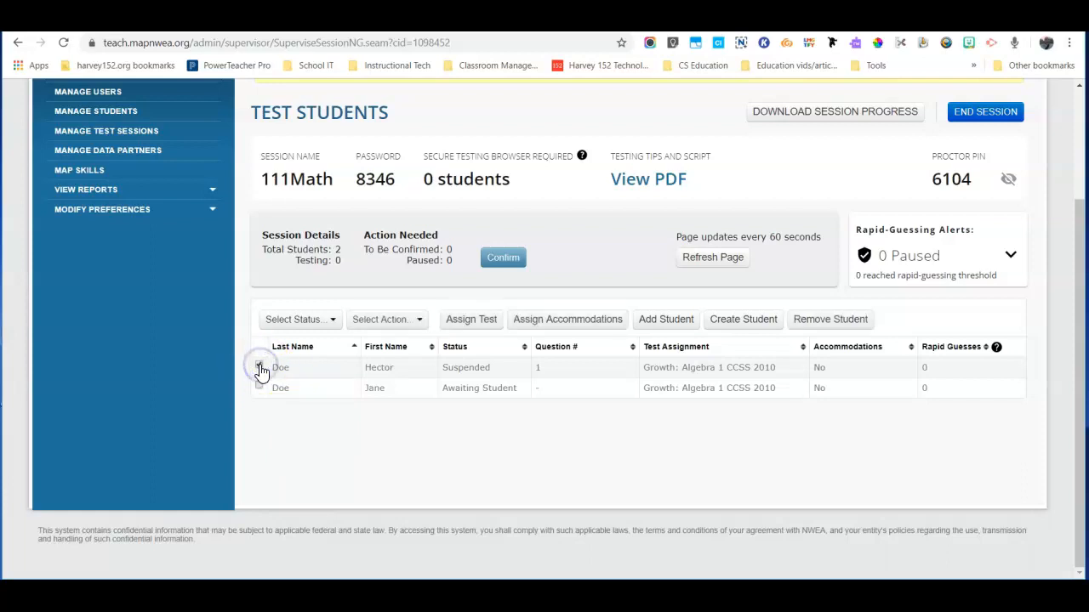
{"action": "left_click", "coordinate": [418, 319]}
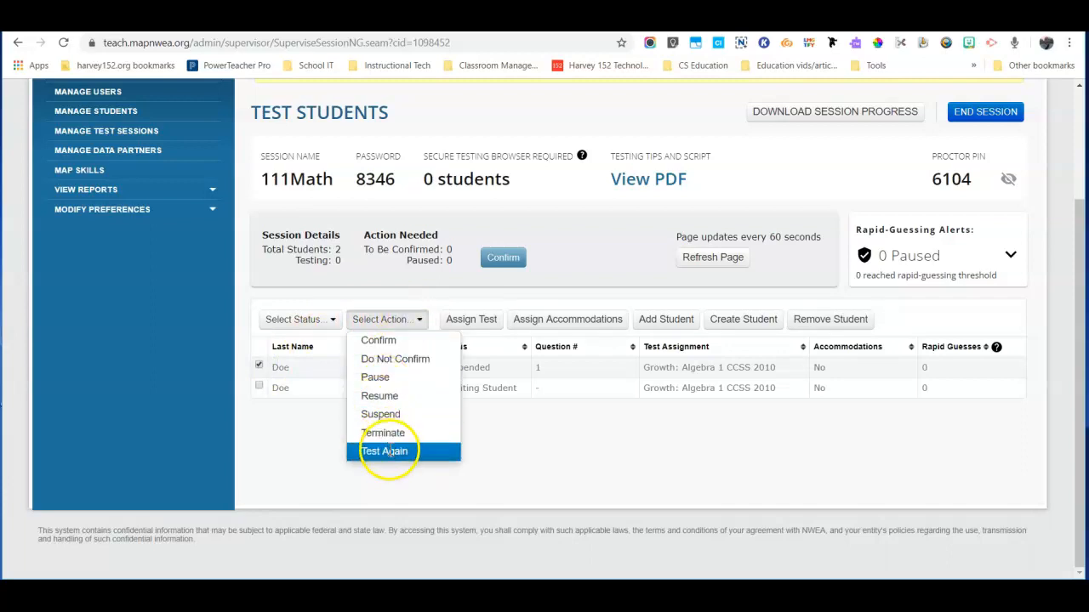
{"action": "left_click", "coordinate": [382, 450]}
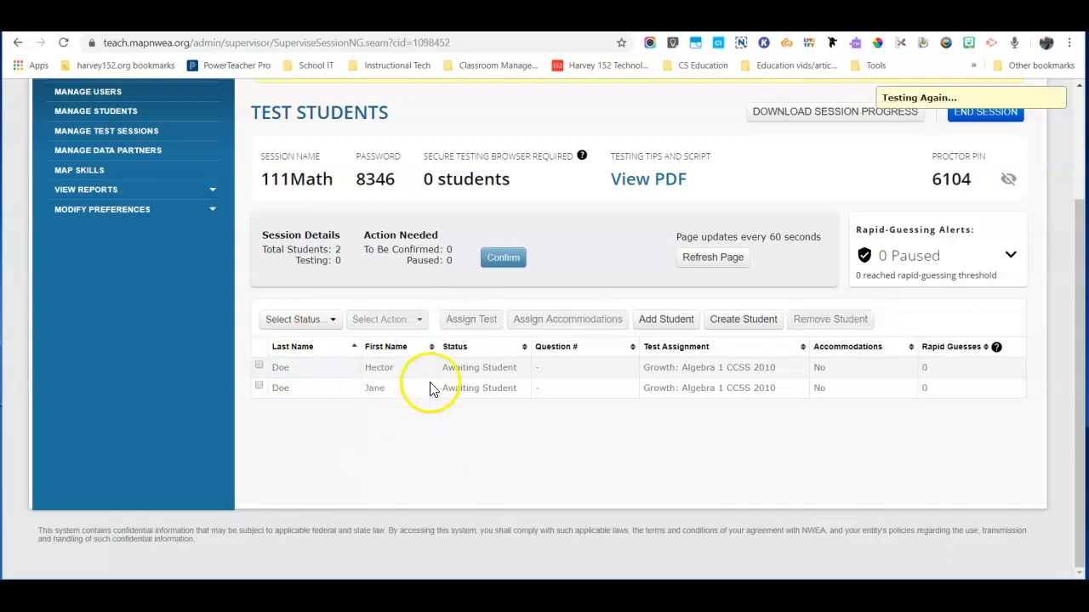
{"action": "mouse_move", "coordinate": [436, 369]}
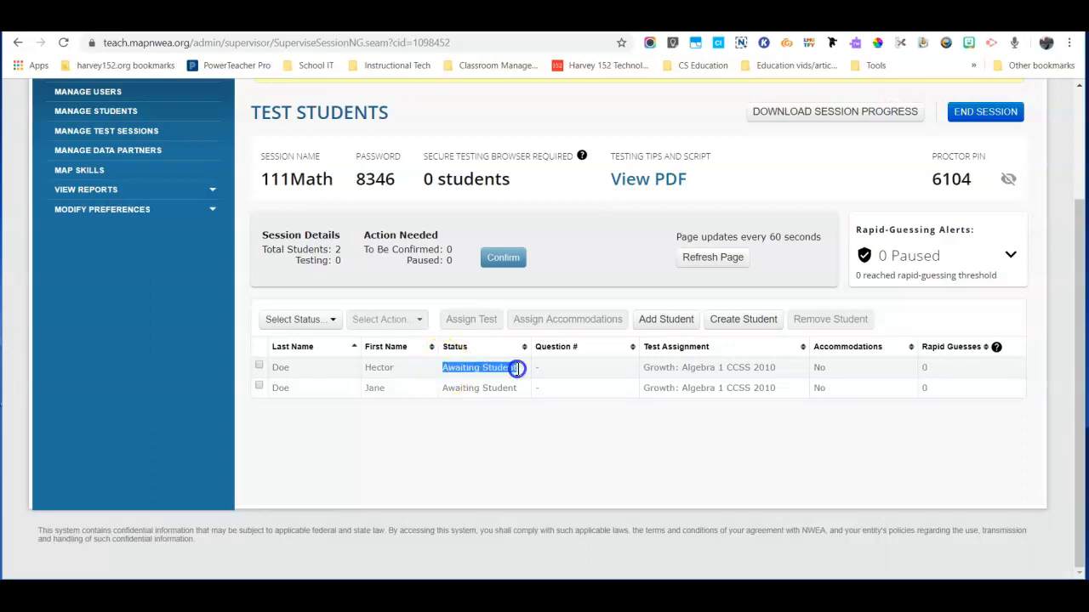
{"action": "mouse_move", "coordinate": [286, 197]}
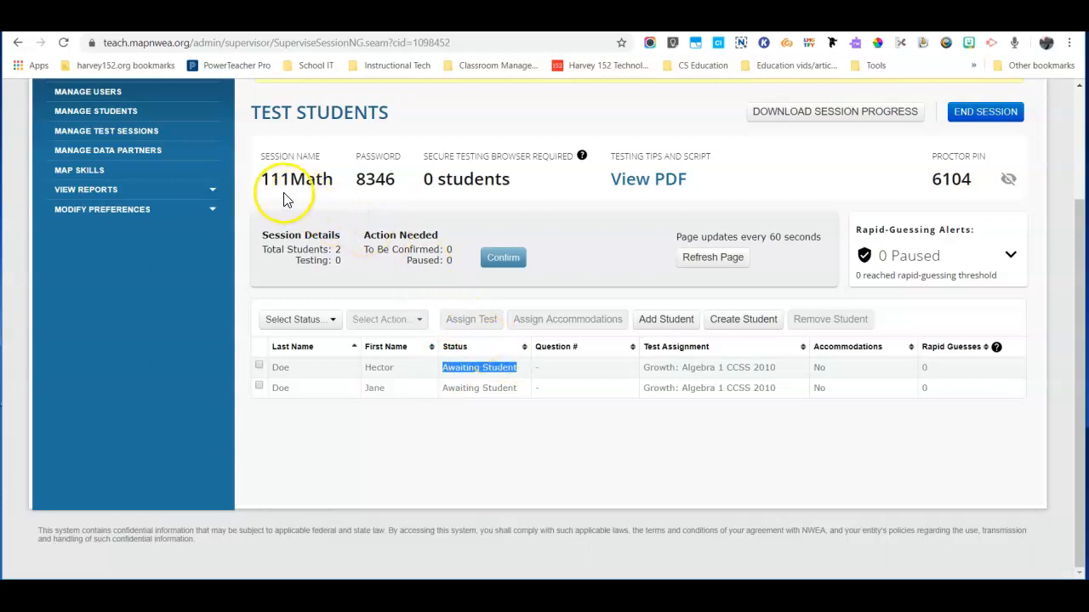
{"action": "double_click", "coordinate": [296, 178]}
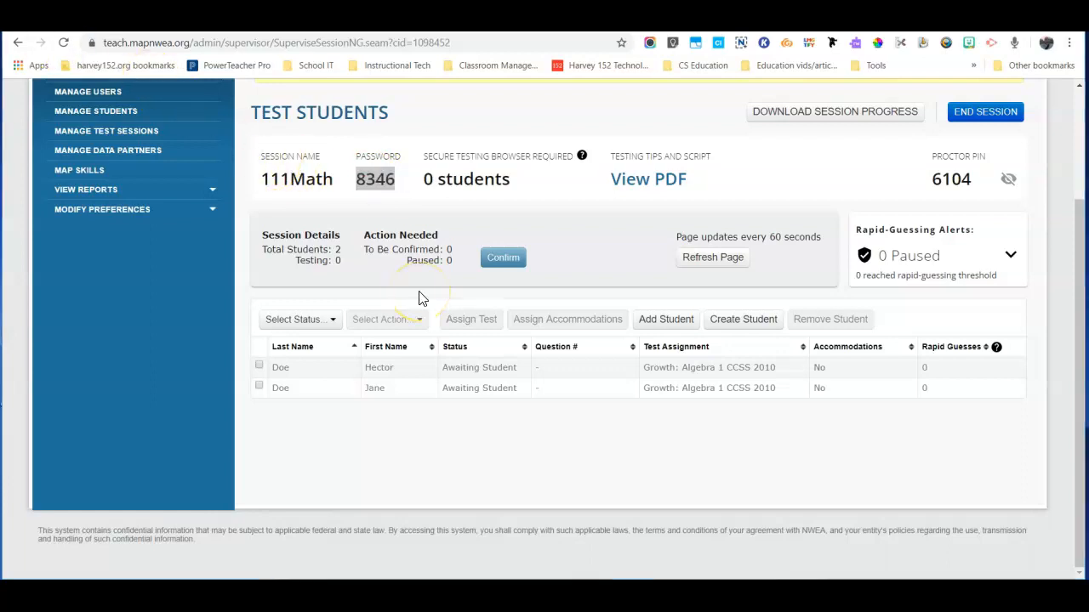
{"action": "mouse_move", "coordinate": [412, 262]}
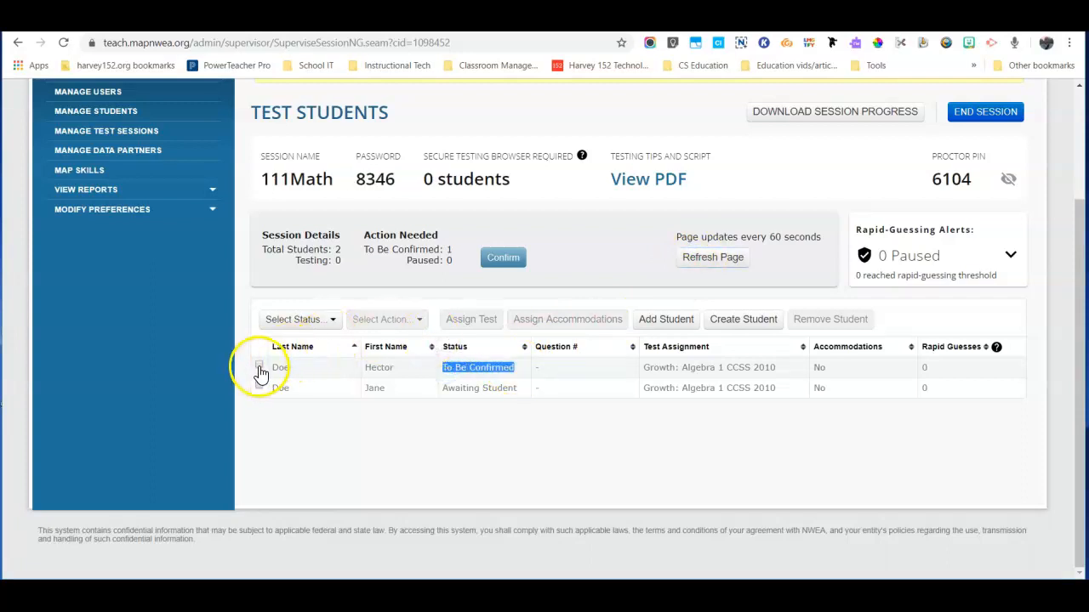
Select To Be Confirmed students and confirm Hector Doe with Resume Test
{"action": "left_click", "coordinate": [259, 367]}
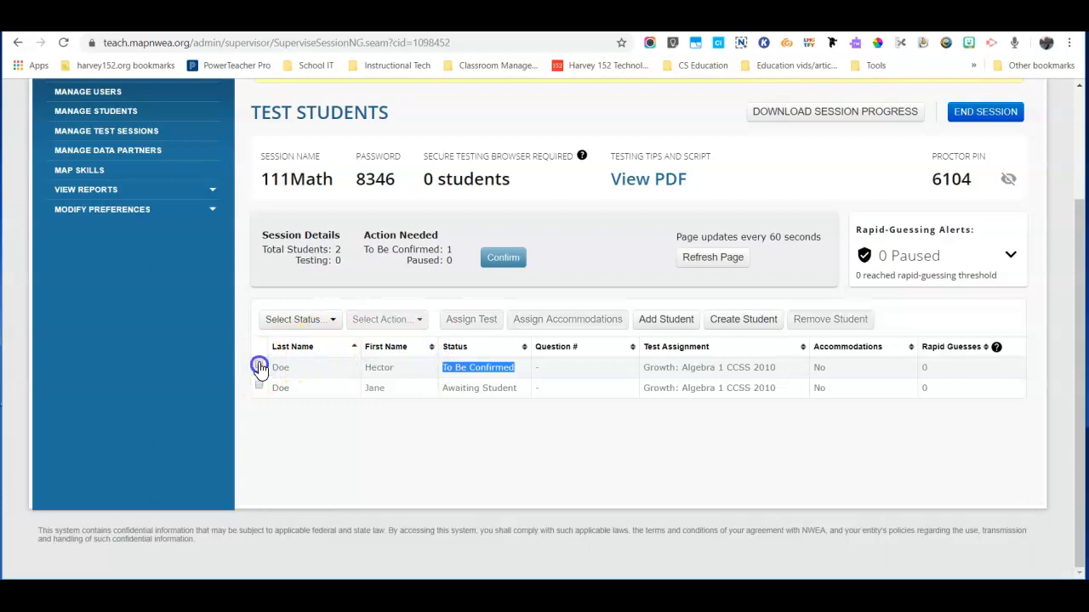
{"action": "left_click", "coordinate": [299, 320]}
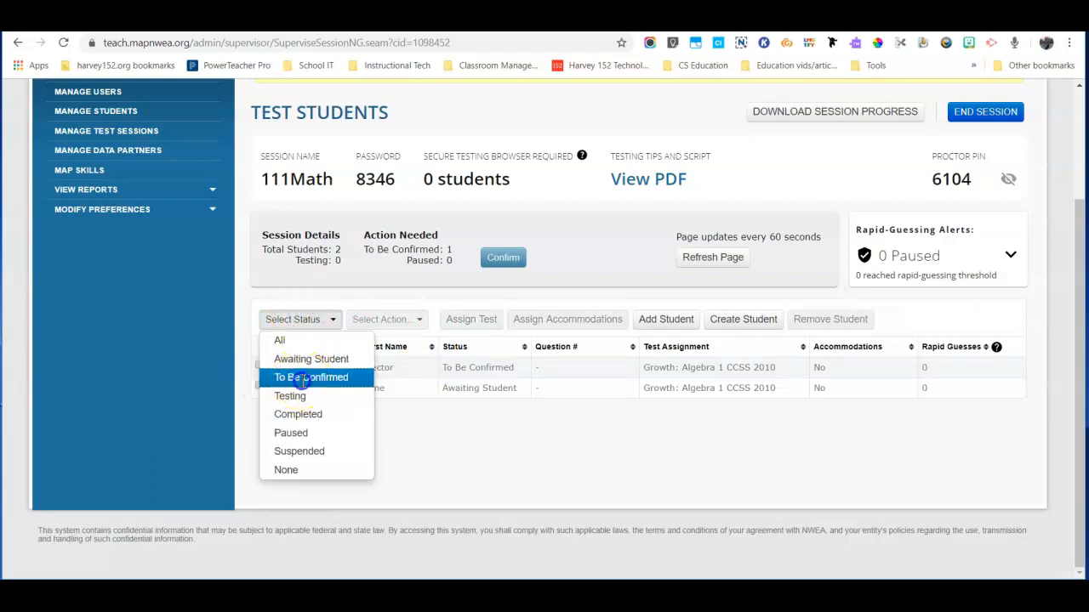
{"action": "left_click", "coordinate": [313, 378]}
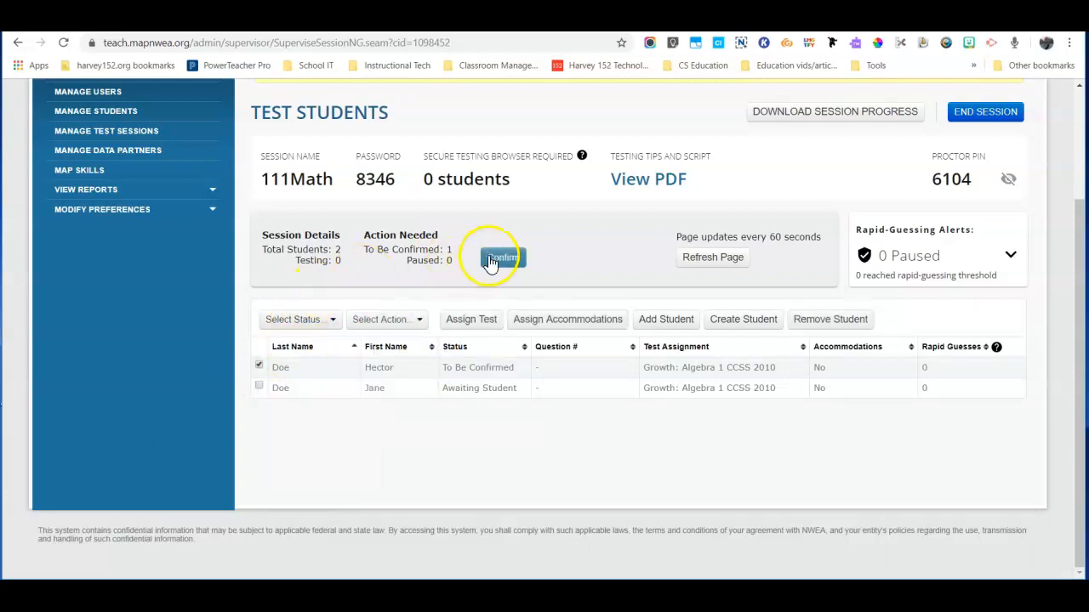
{"action": "left_click", "coordinate": [497, 257]}
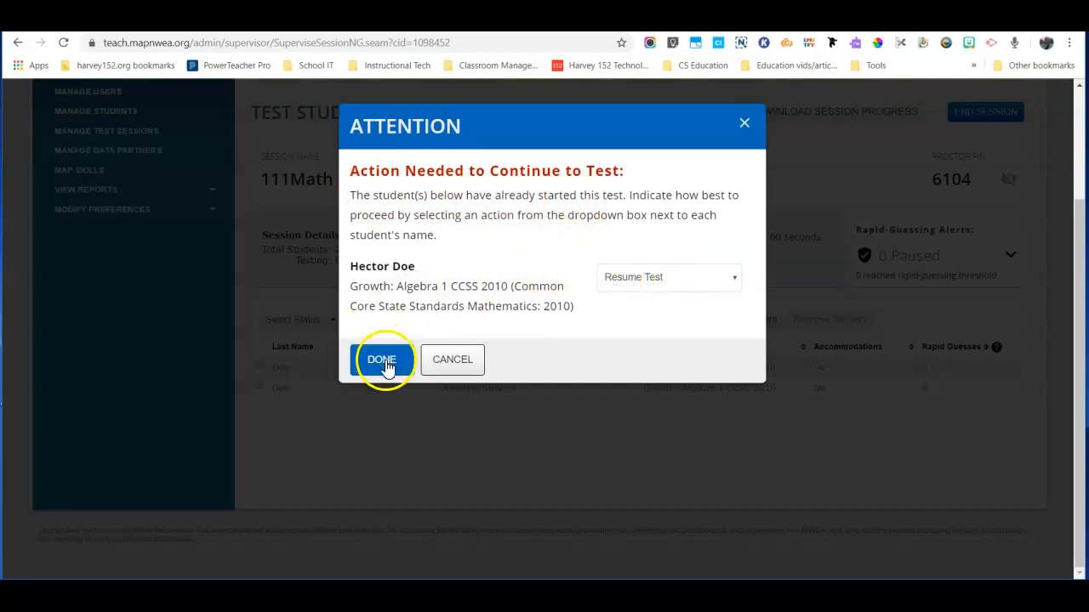
{"action": "left_click", "coordinate": [381, 361]}
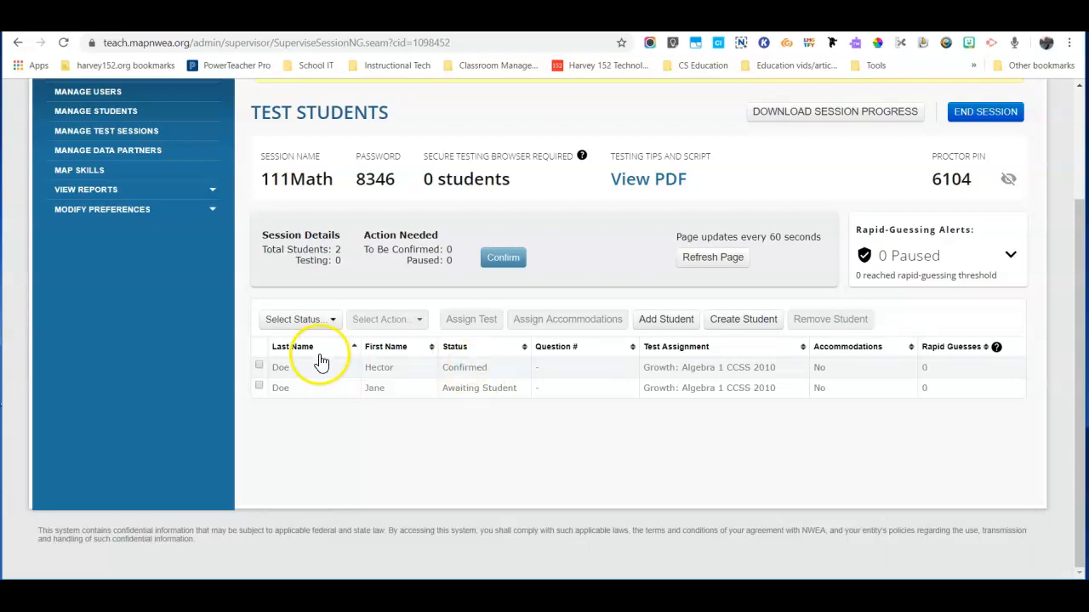
{"action": "mouse_move", "coordinate": [259, 371]}
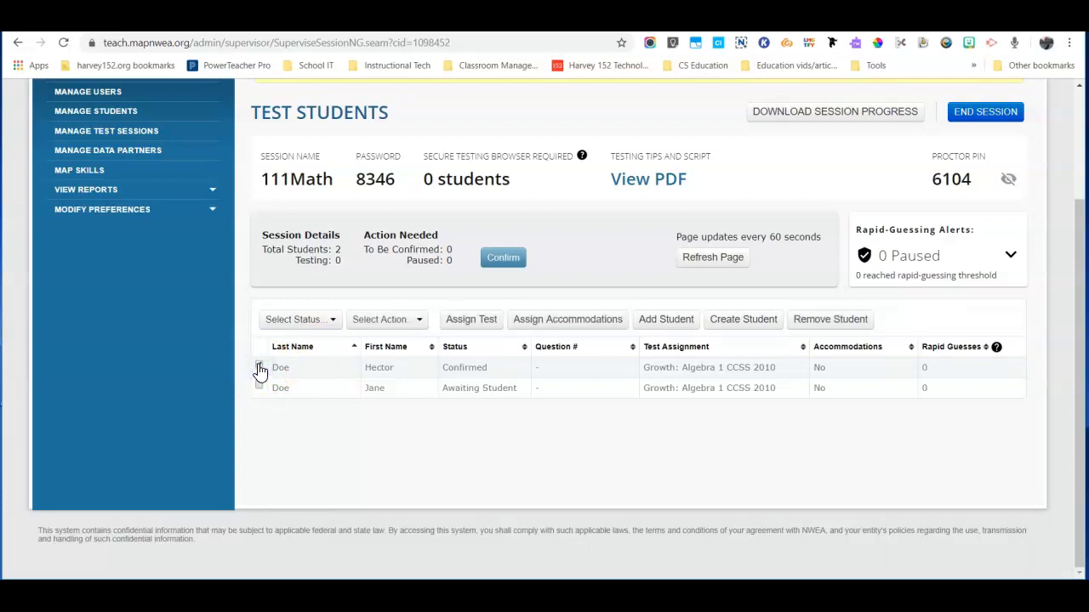
{"action": "left_click", "coordinate": [400, 320]}
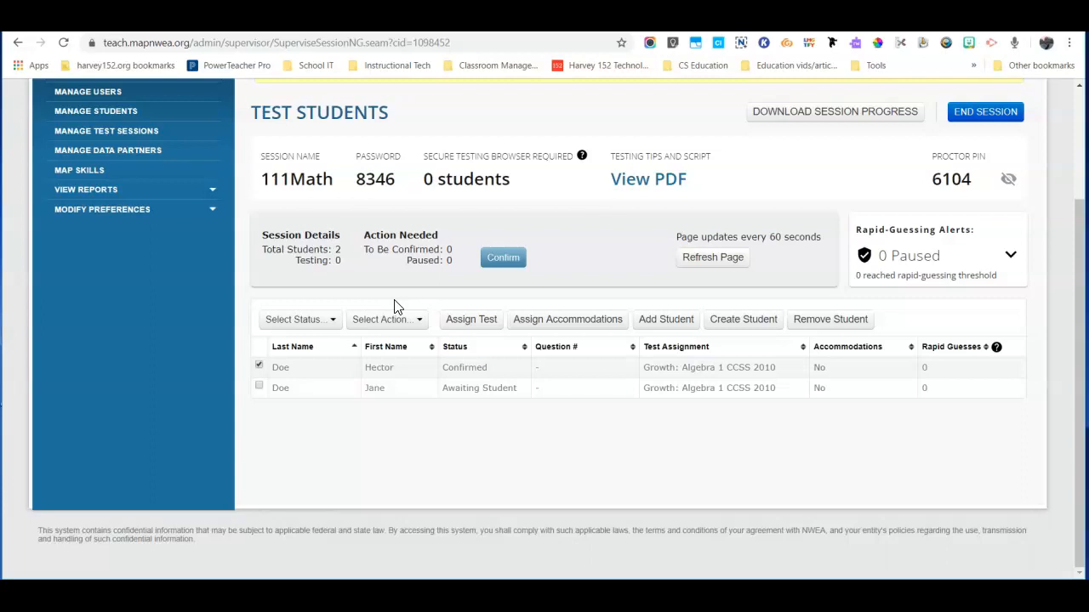
{"action": "left_click", "coordinate": [259, 367]}
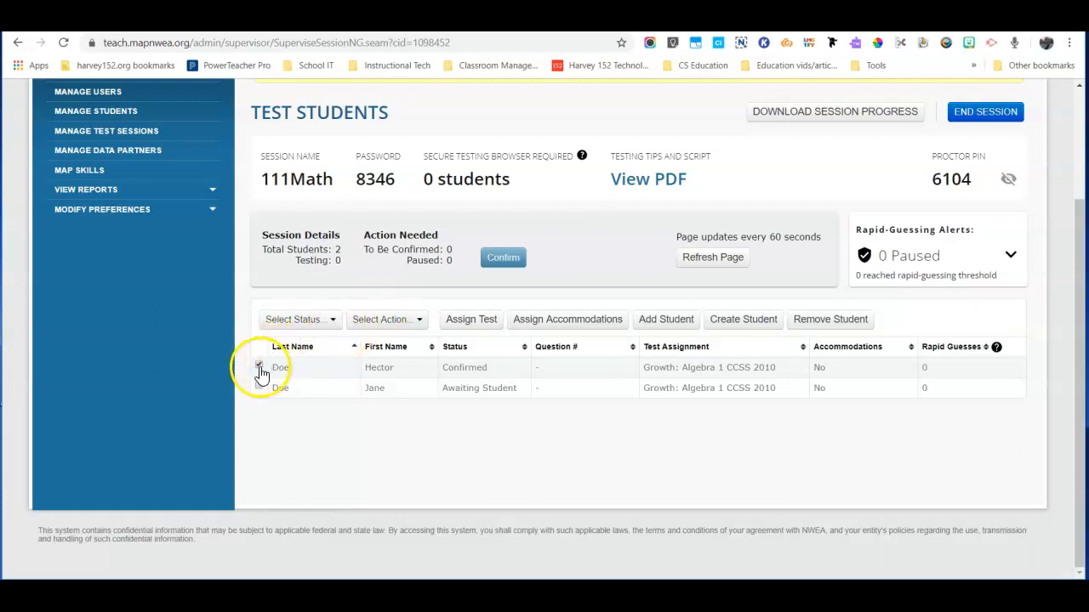
{"action": "left_click", "coordinate": [386, 320]}
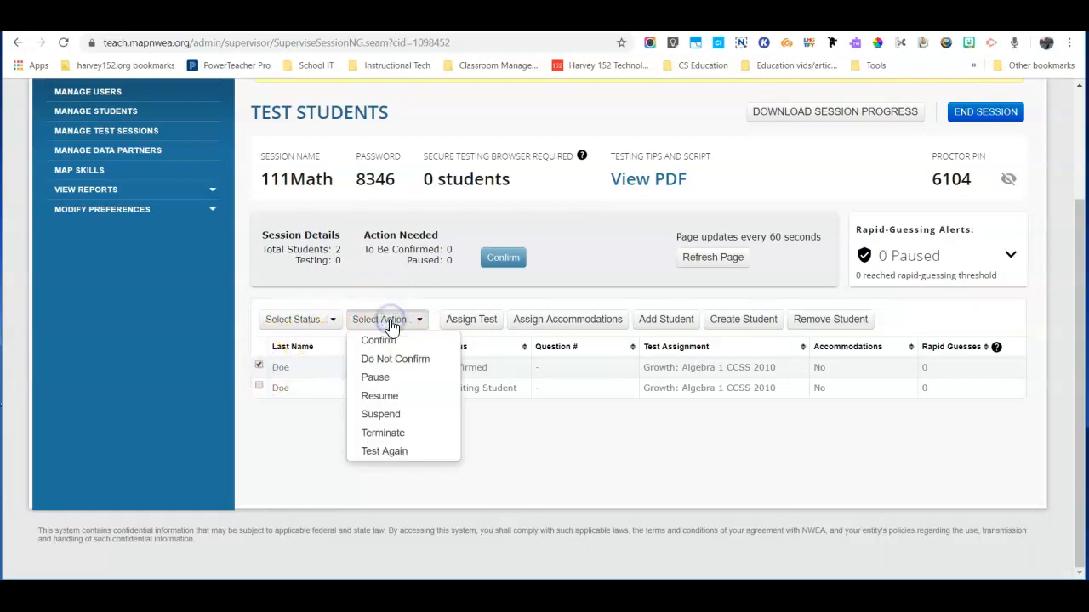
{"action": "mouse_move", "coordinate": [385, 451]}
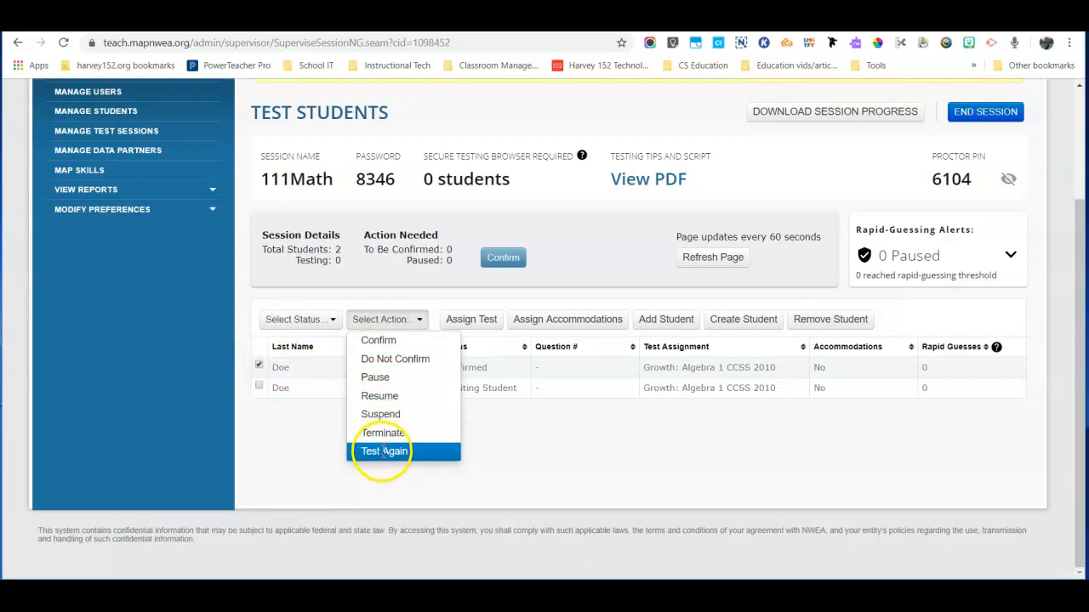
{"action": "mouse_move", "coordinate": [321, 162]}
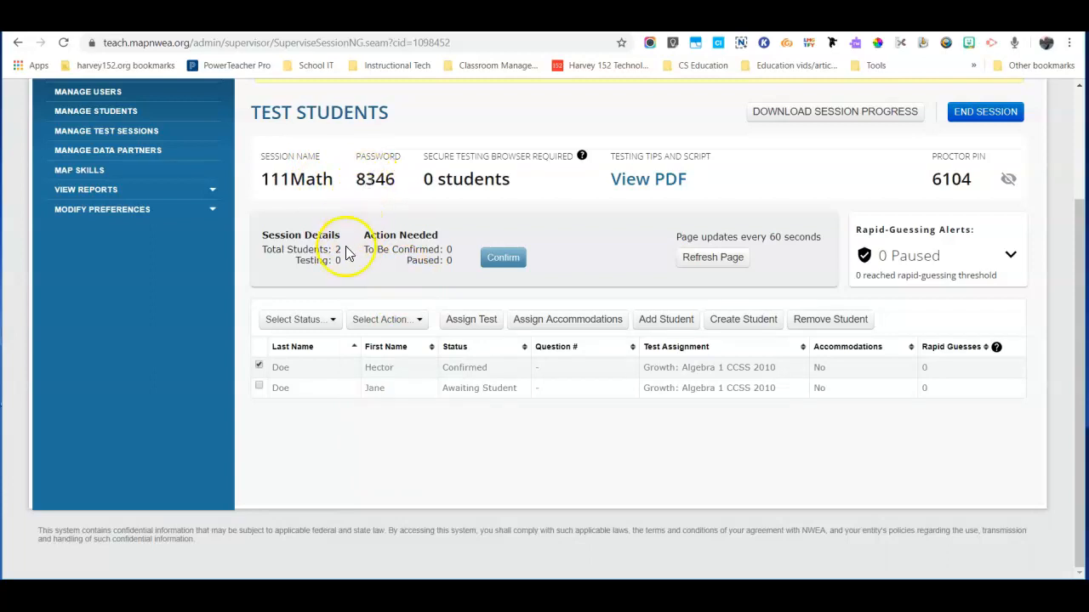
{"action": "mouse_move", "coordinate": [445, 376]}
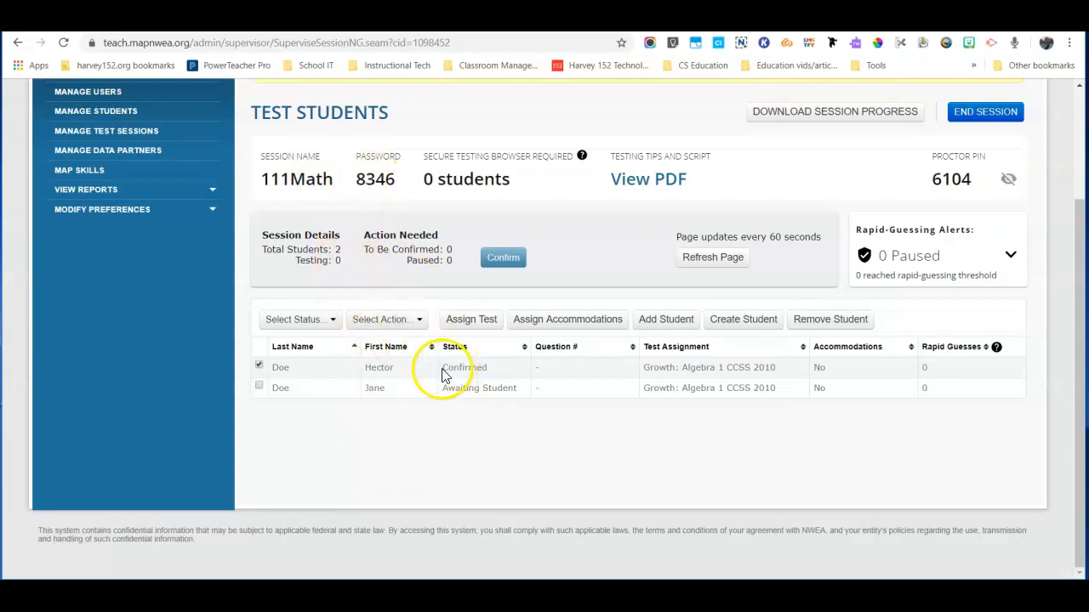
{"action": "mouse_move", "coordinate": [317, 367]}
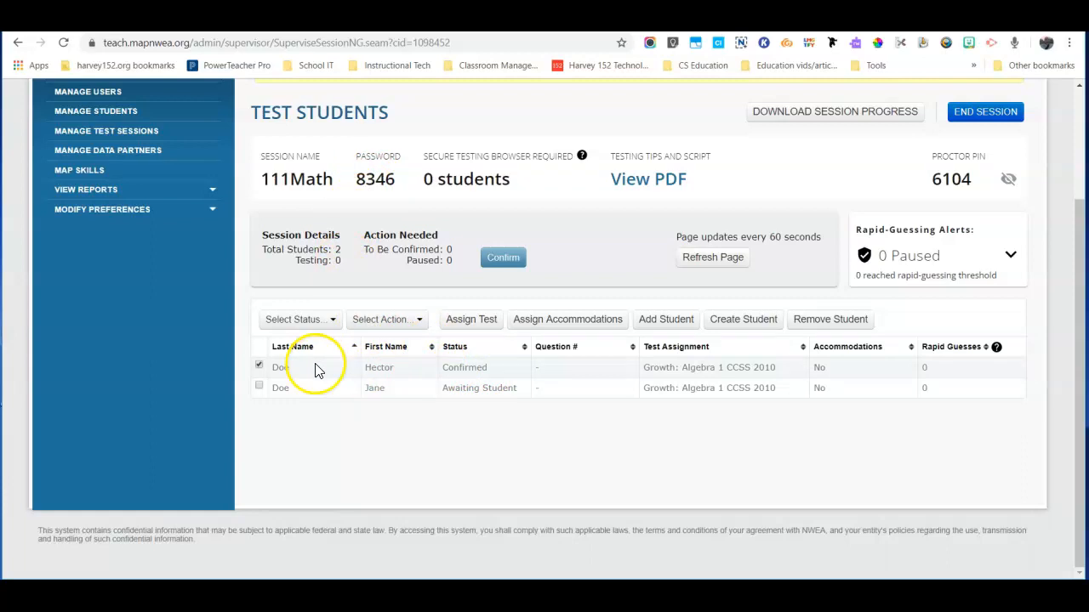
{"action": "mouse_move", "coordinate": [365, 332]}
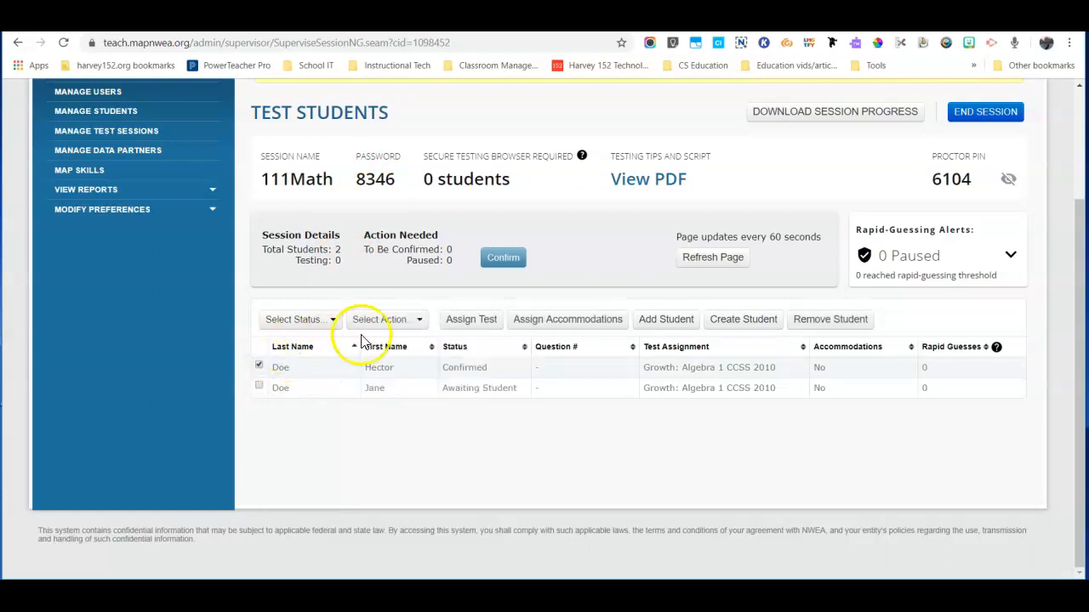